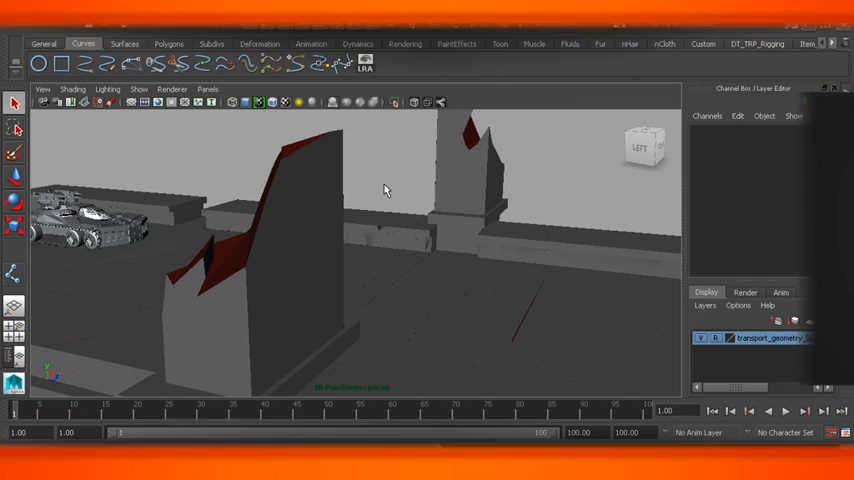
Step: Play the tank's drive animation forward, then stop it near frame 96
click(784, 411)
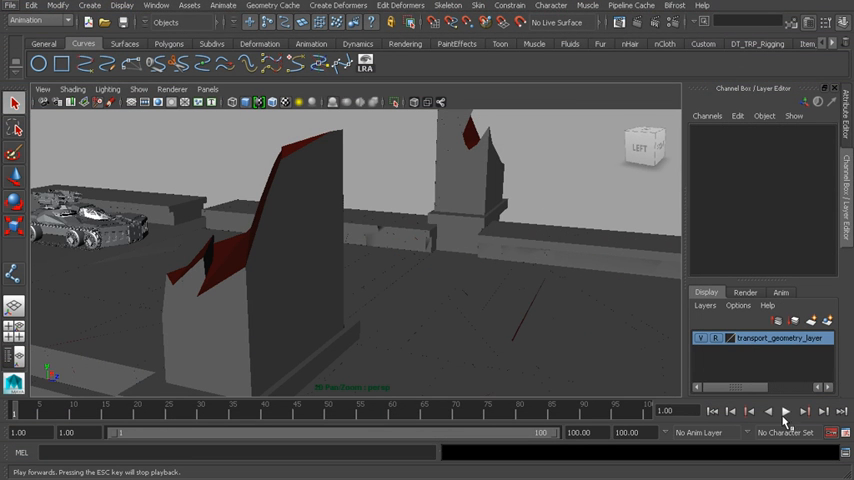
click(785, 411)
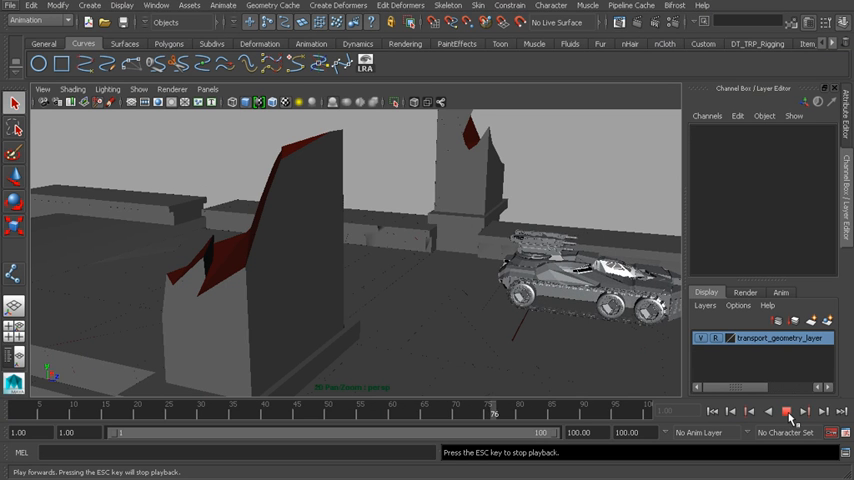
click(768, 411)
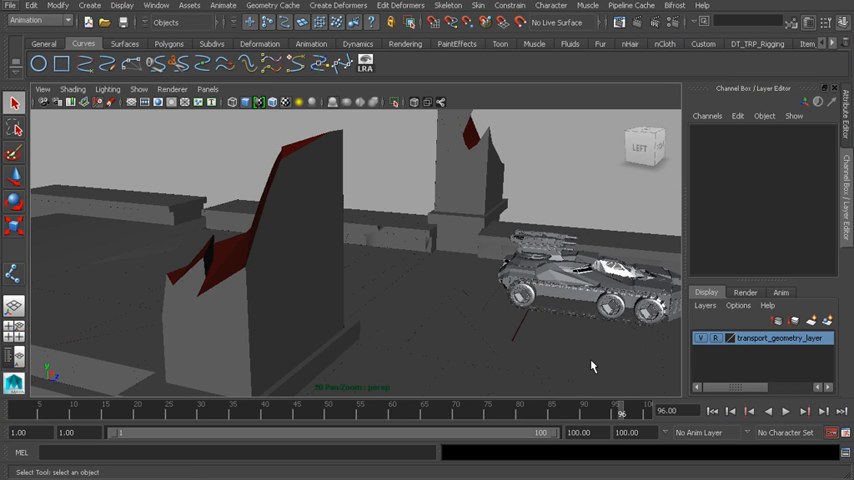
mouse_move(560, 343)
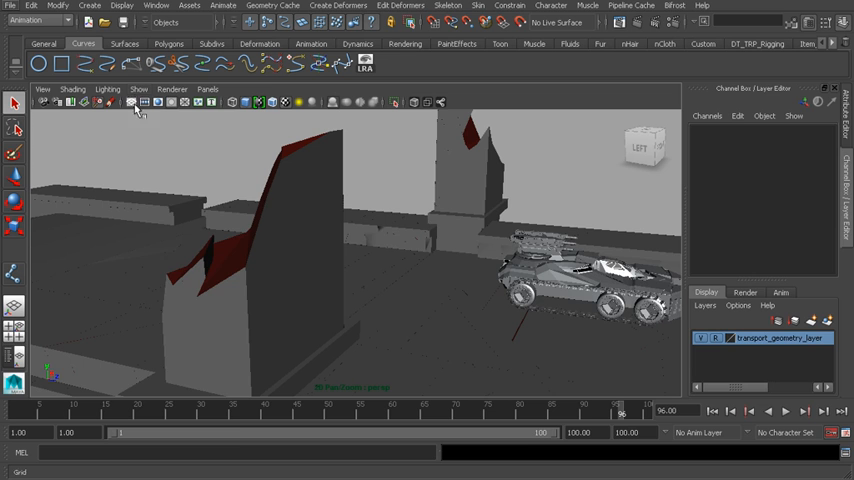
Step: Show NURBS Curves in the viewport and select the anim_transport01 control curve
click(139, 89)
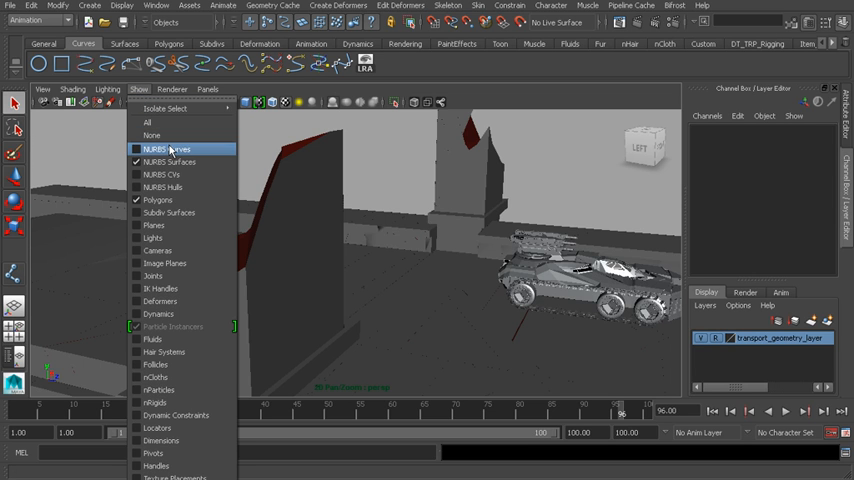
click(167, 149)
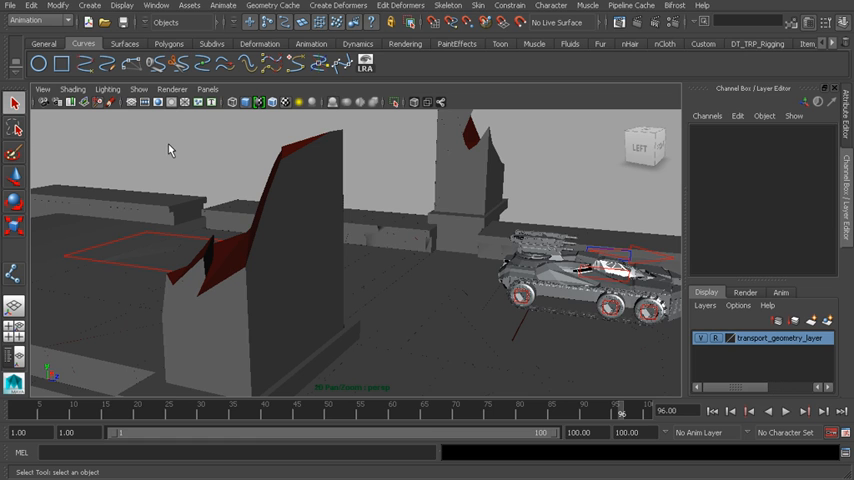
mouse_move(660, 266)
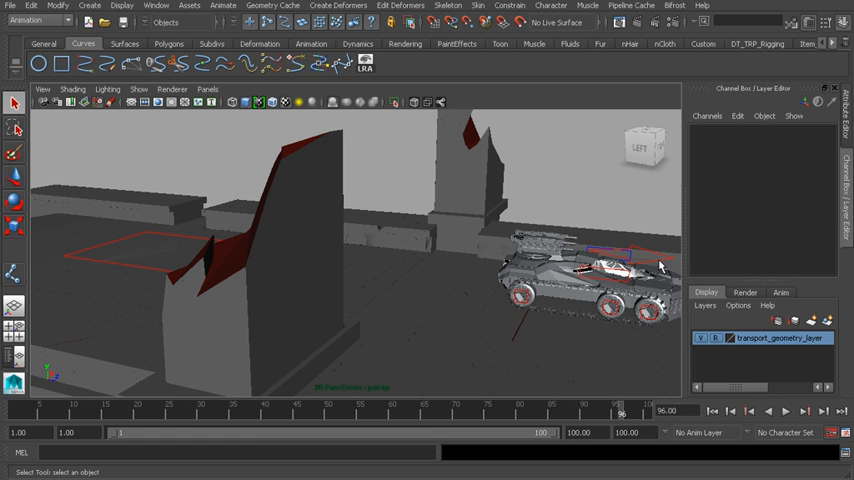
click(600, 265)
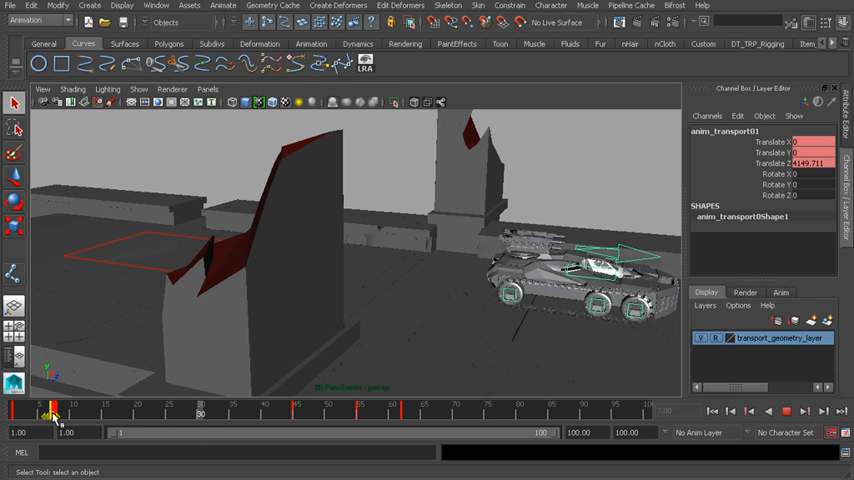
Step: Drag the transport's early key along the Time Slider until it settles at frame 15
drag(52, 415, 102, 415)
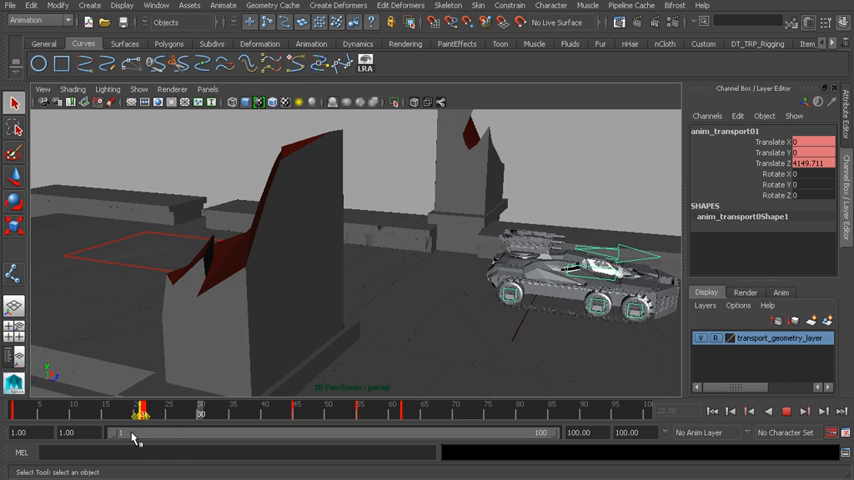
drag(135, 409, 108, 409)
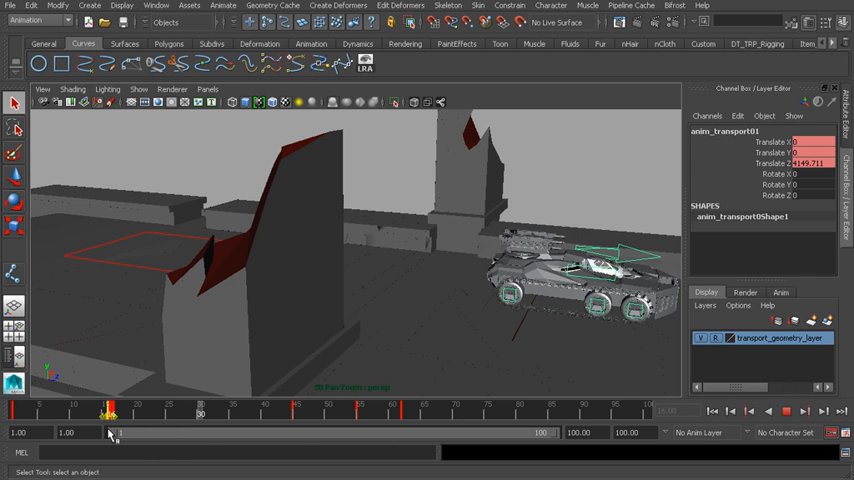
drag(110, 410, 205, 410)
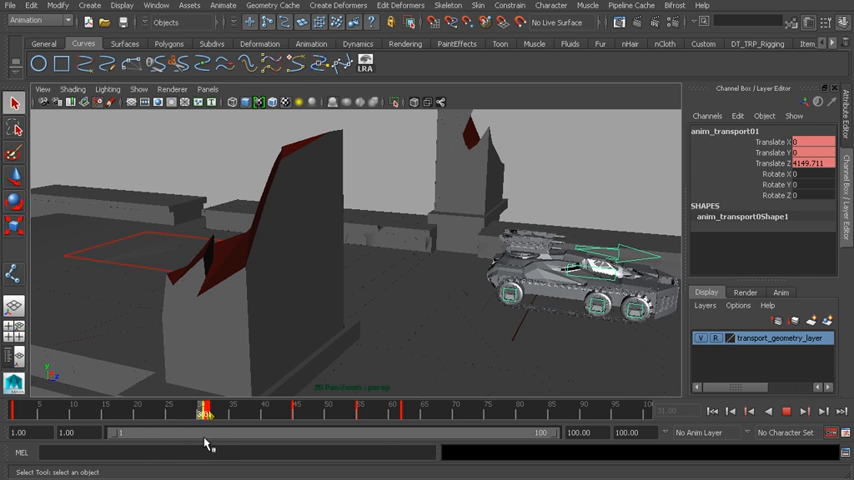
drag(205, 410, 103, 410)
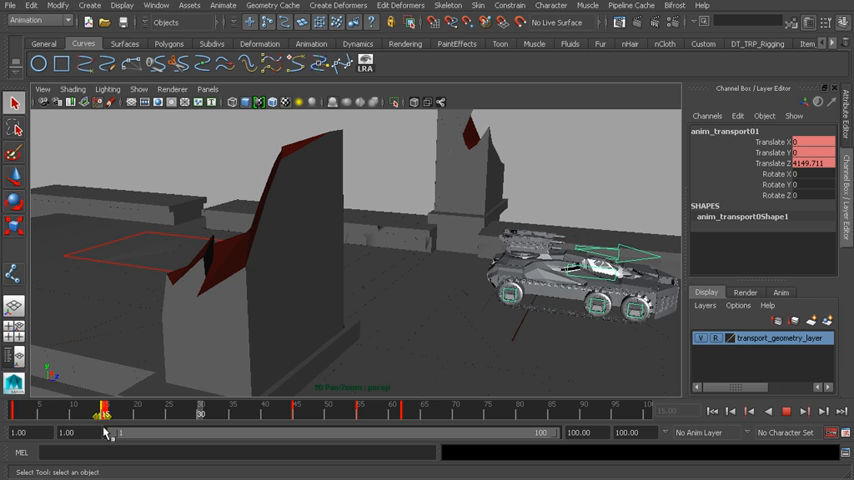
drag(104, 405, 113, 405)
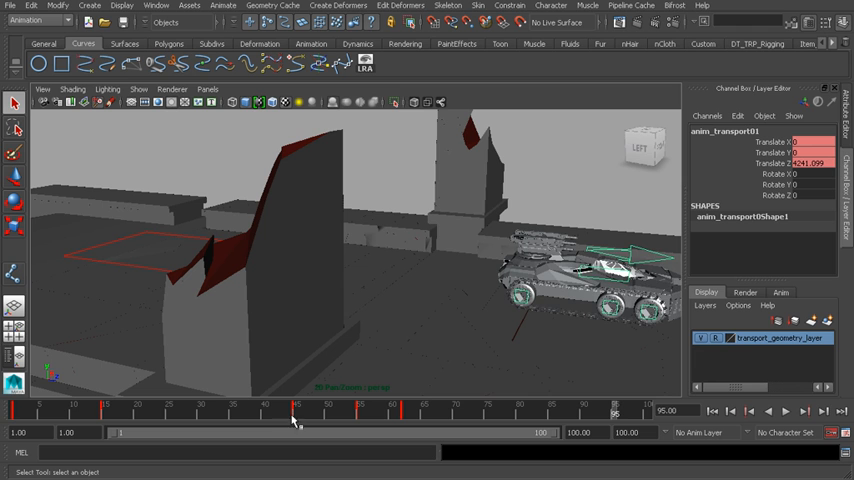
Step: Select the keys from frame 41 to 68 and slide them to start near frame 30
drag(294, 413, 265, 413)
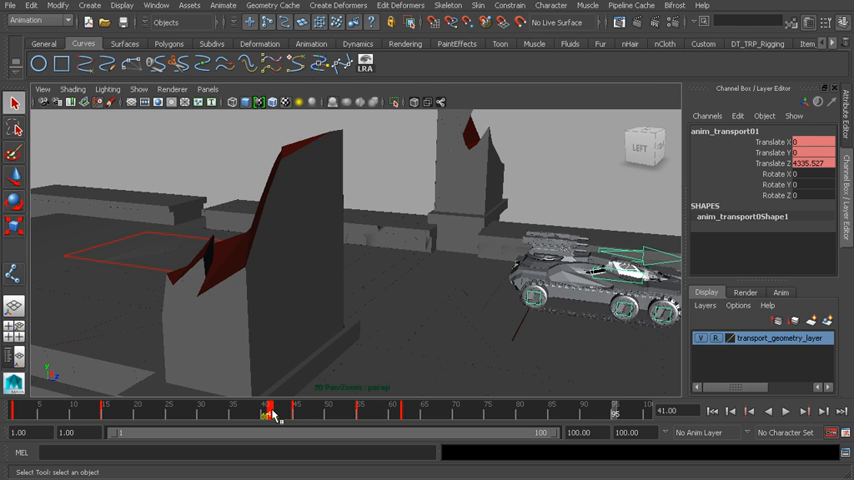
click(786, 411)
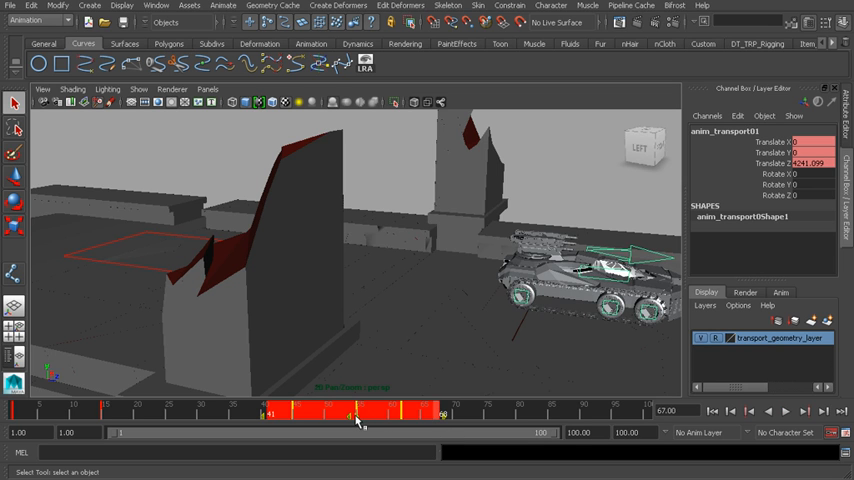
click(355, 413)
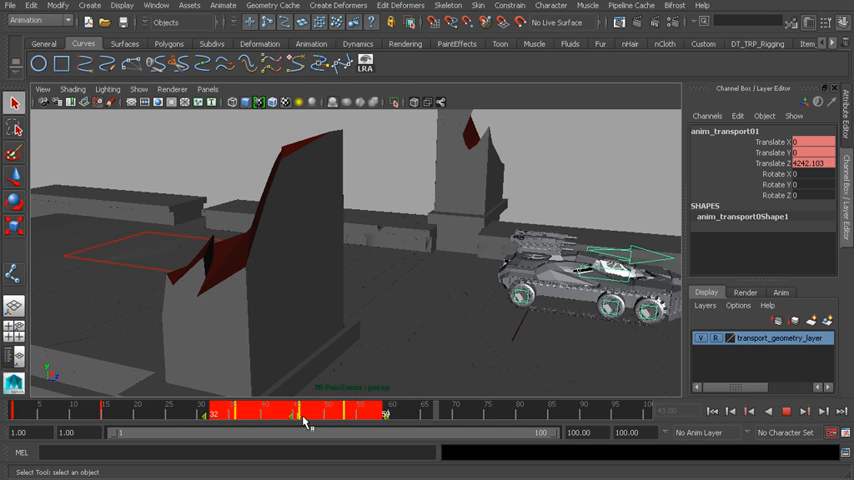
drag(310, 415, 285, 415)
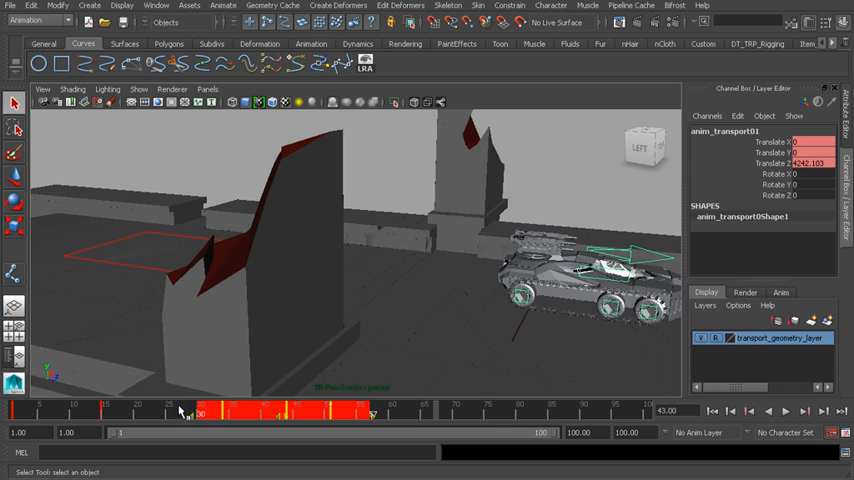
mouse_move(383, 423)
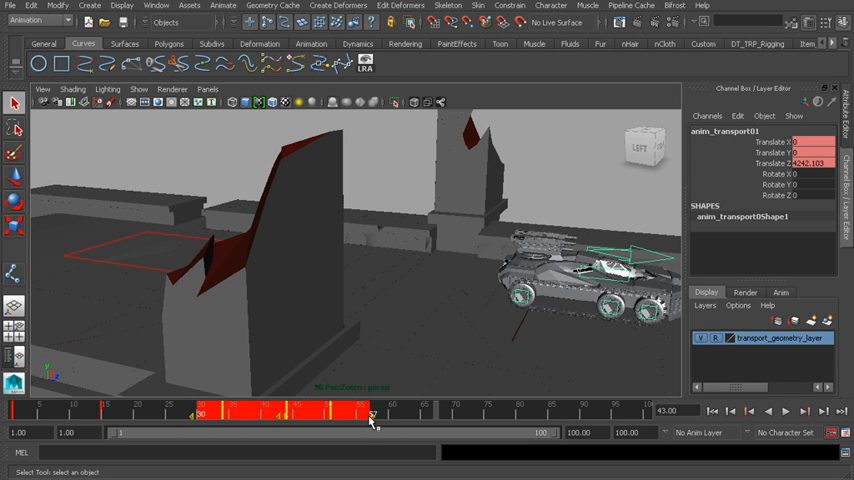
Step: Stretch and reposition the later key block onto frames 37, 55 and 67, then return to frame 1
click(375, 415)
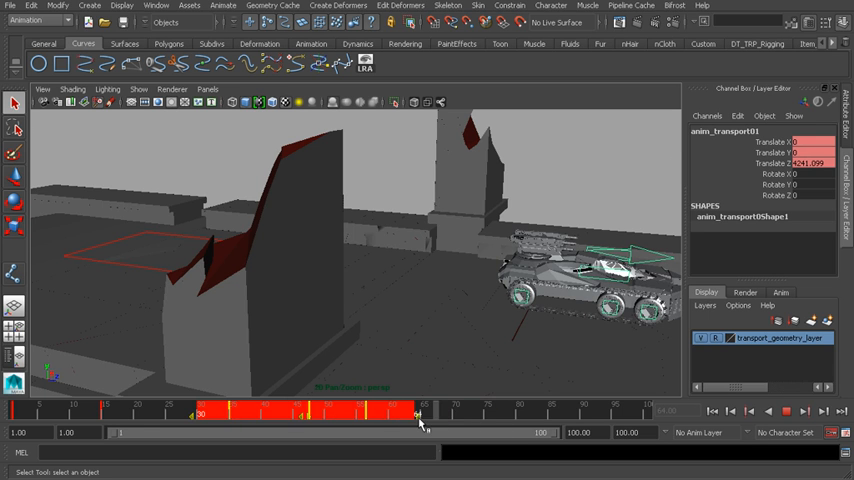
drag(420, 417, 565, 417)
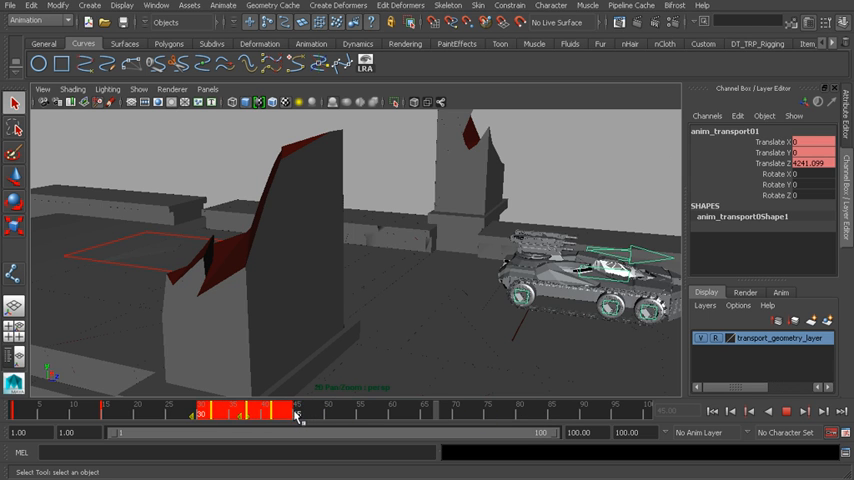
drag(295, 415, 265, 415)
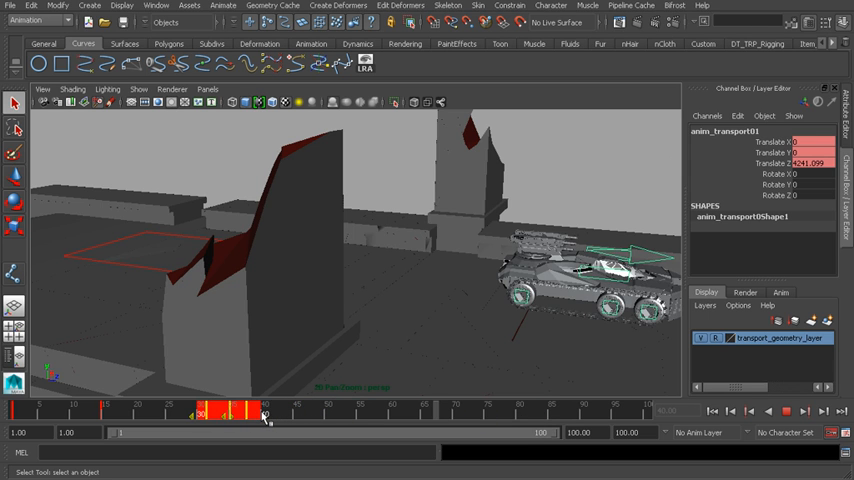
drag(265, 414, 405, 414)
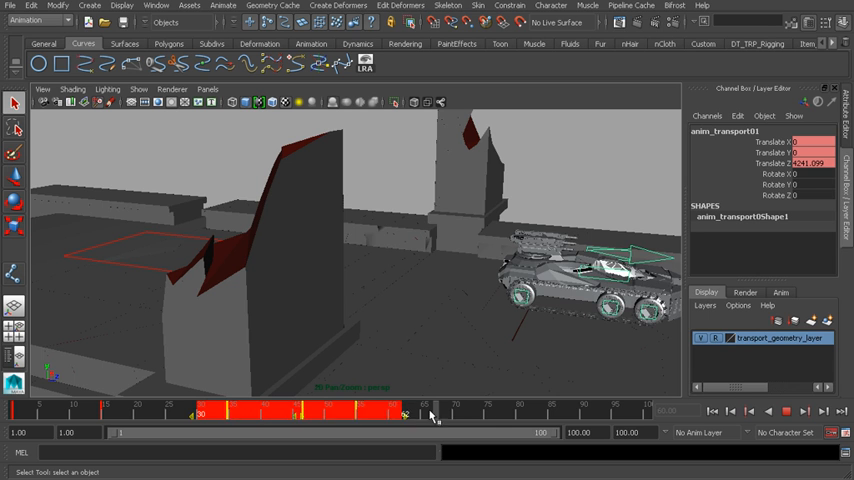
drag(405, 415, 15, 415)
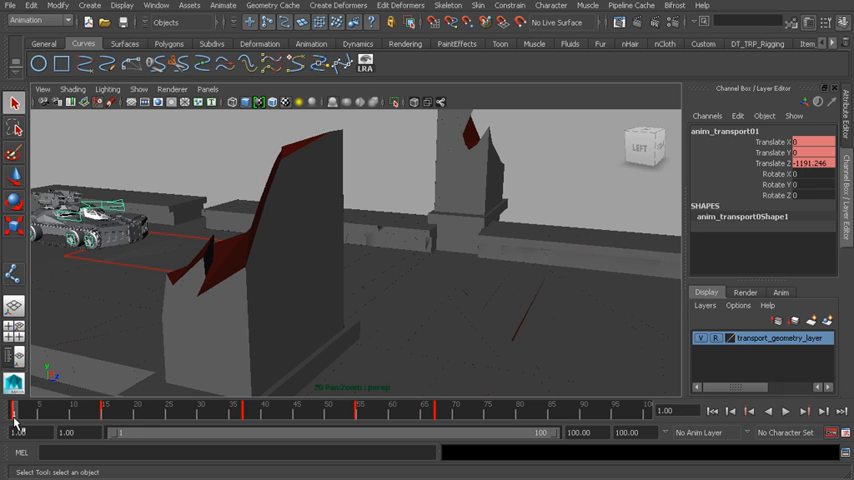
click(786, 411)
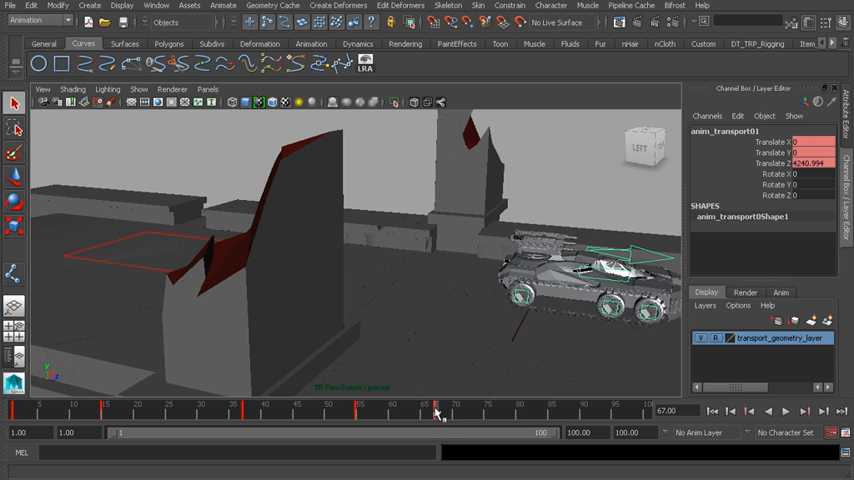
Step: Delete the transport key at frame 67 and scrub the timeline to check the motion
right_click(437, 411)
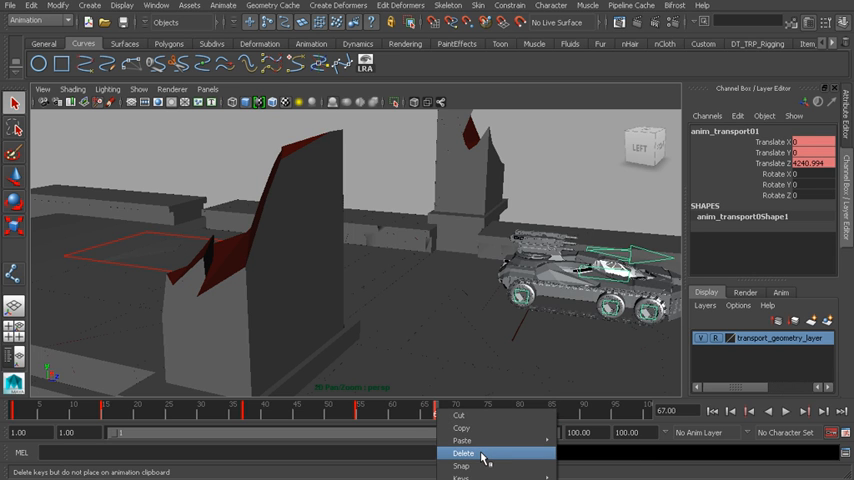
click(463, 453)
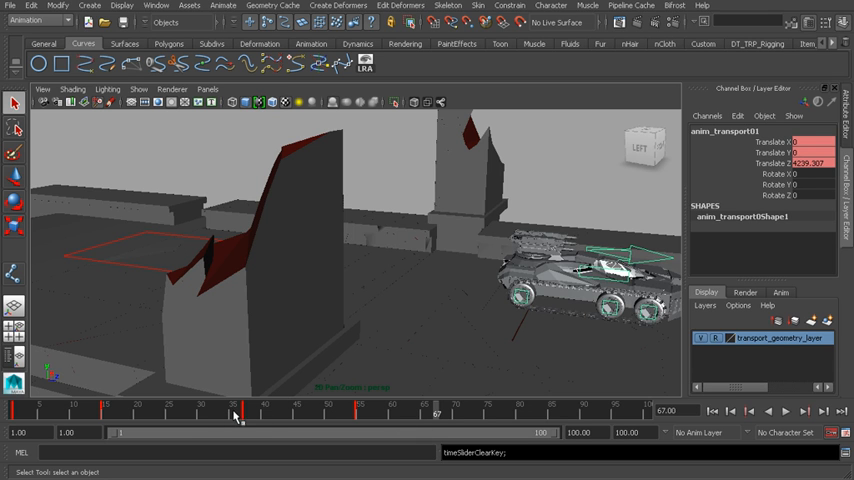
drag(230, 414, 385, 414)
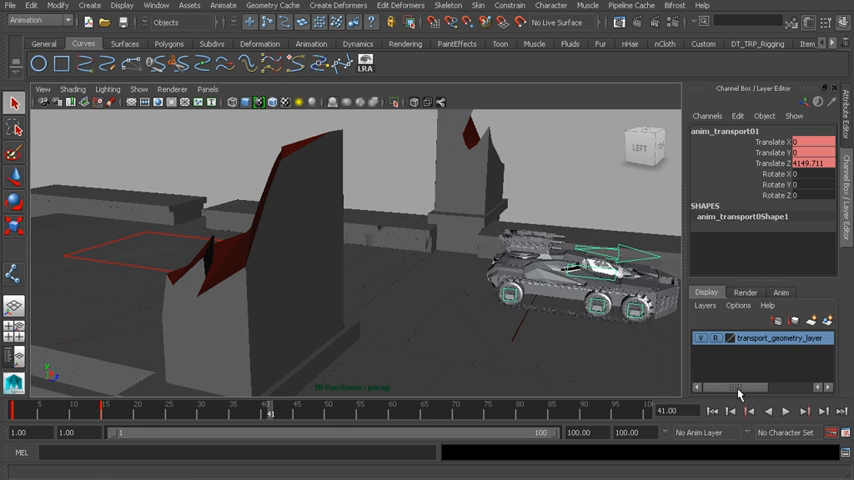
mouse_move(557, 290)
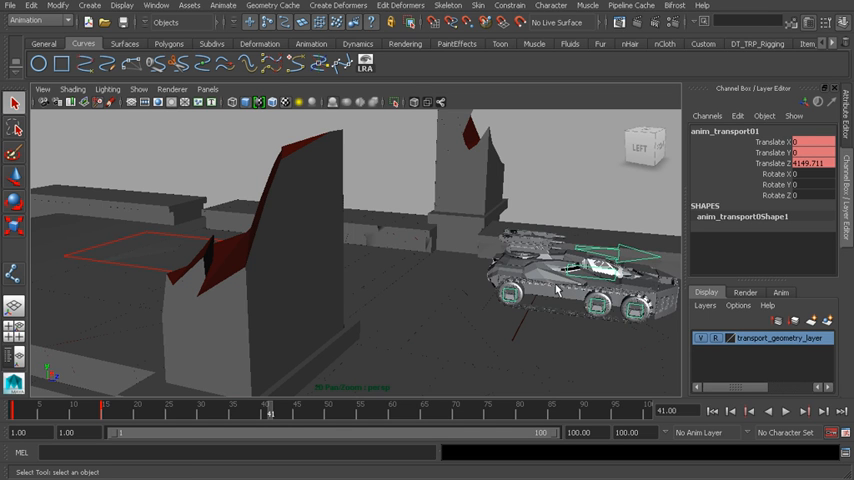
mouse_move(578, 274)
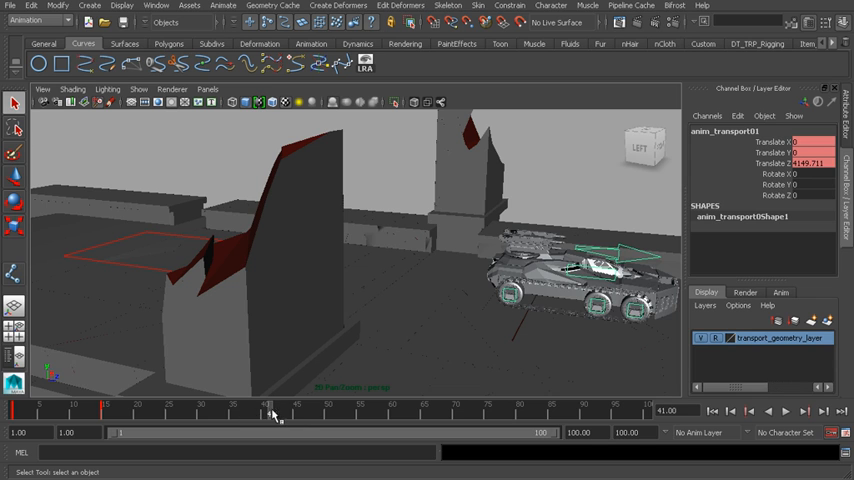
mouse_move(258, 415)
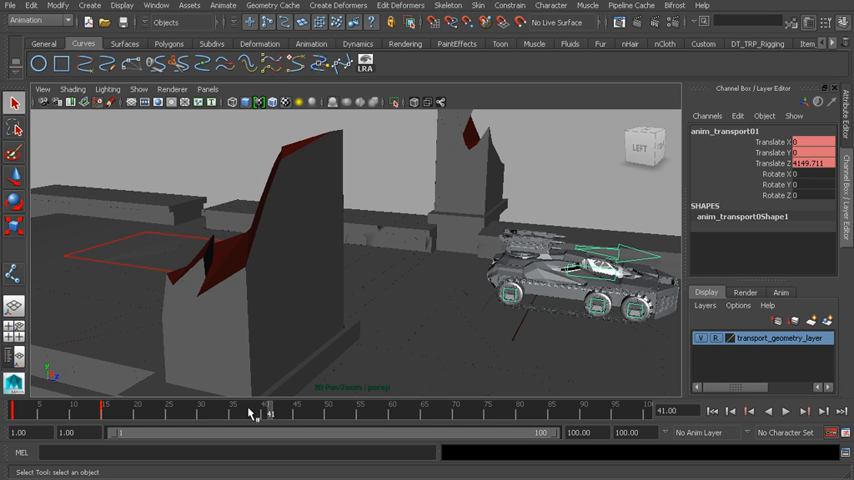
mouse_move(568, 278)
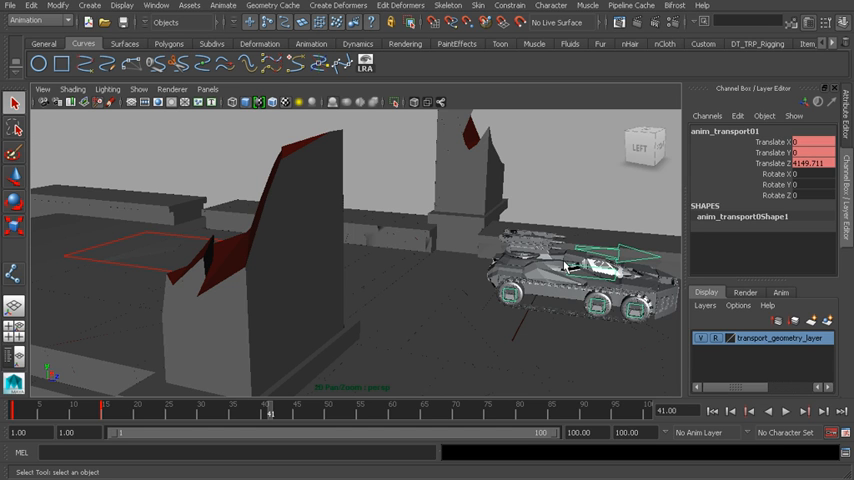
mouse_move(565, 267)
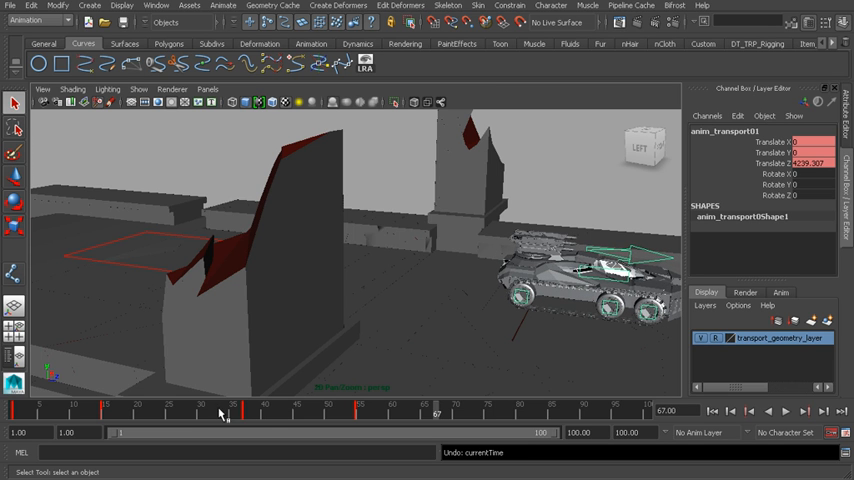
click(448, 405)
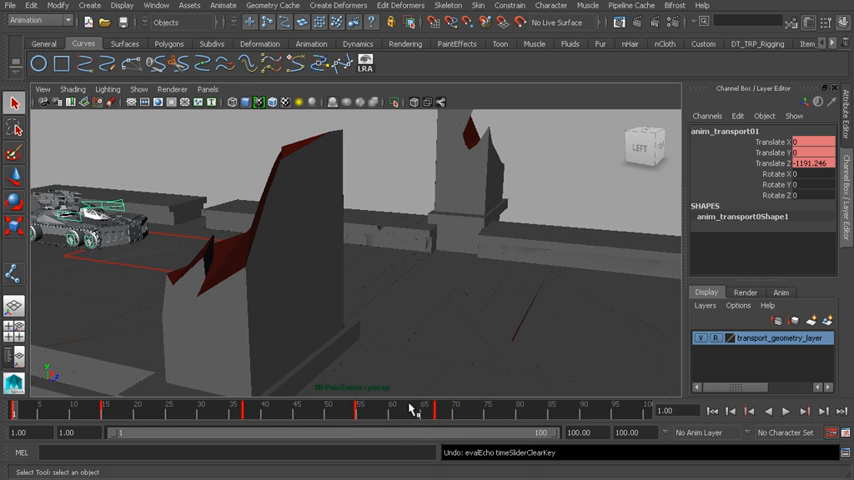
Step: Bring up the Time Slider key menu offering Cut, Copy, Delete and Snap
right_click(413, 410)
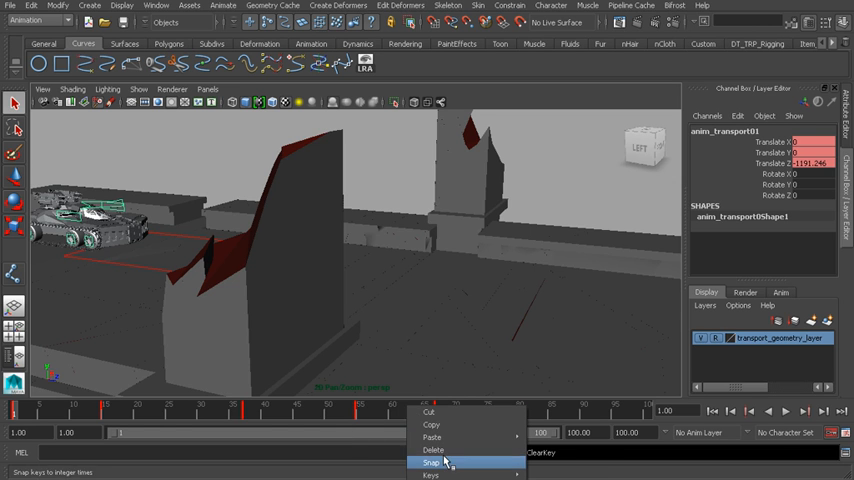
mouse_move(430, 475)
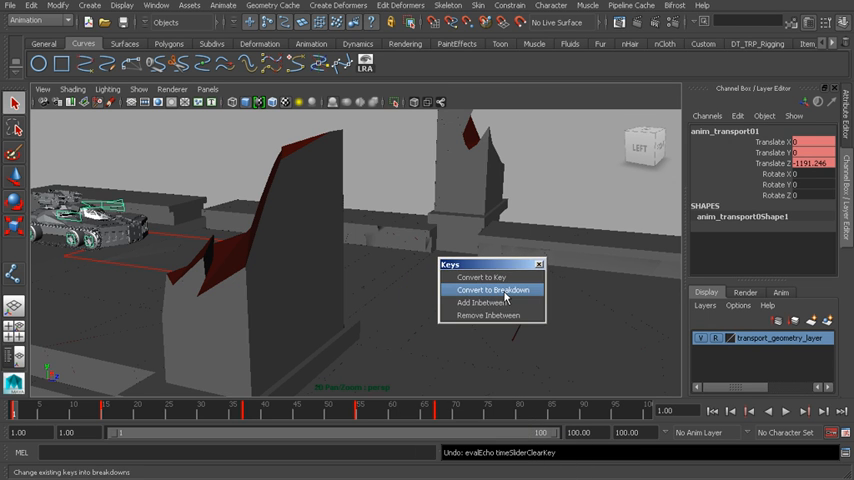
mouse_move(497, 295)
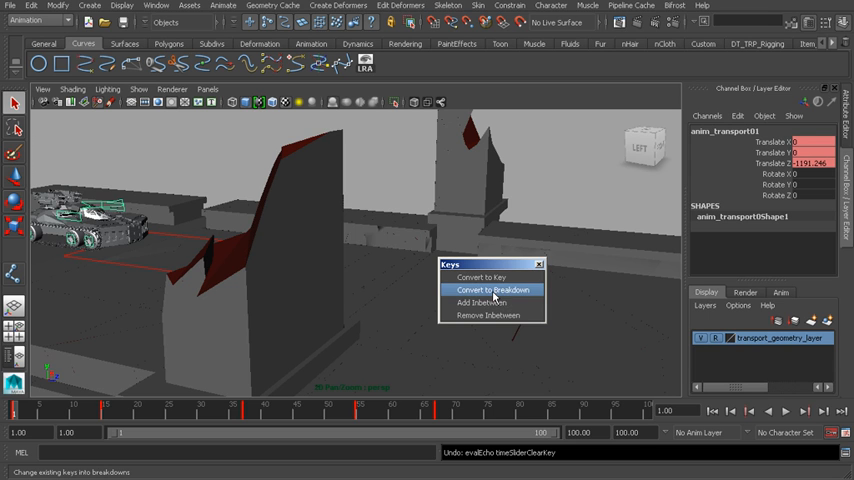
mouse_move(489, 306)
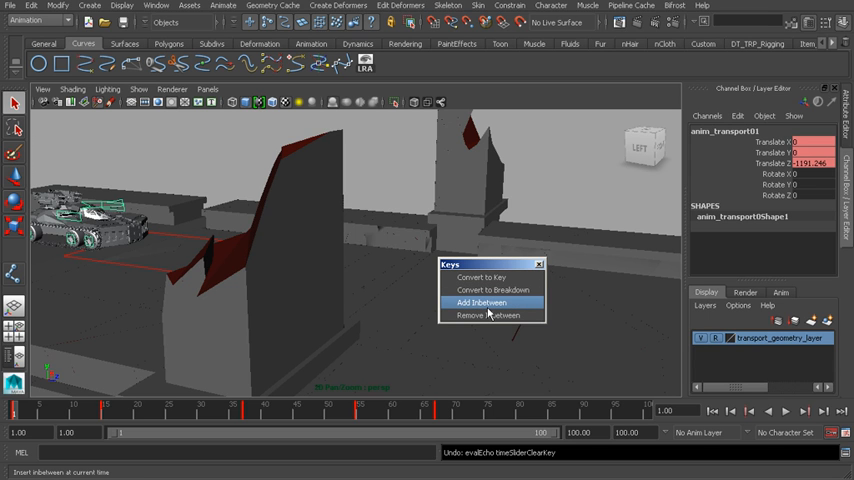
mouse_move(491, 290)
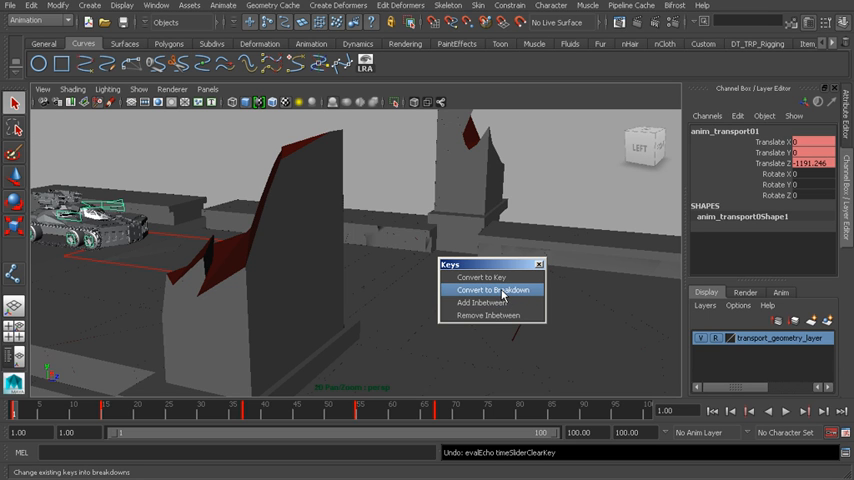
mouse_move(498, 295)
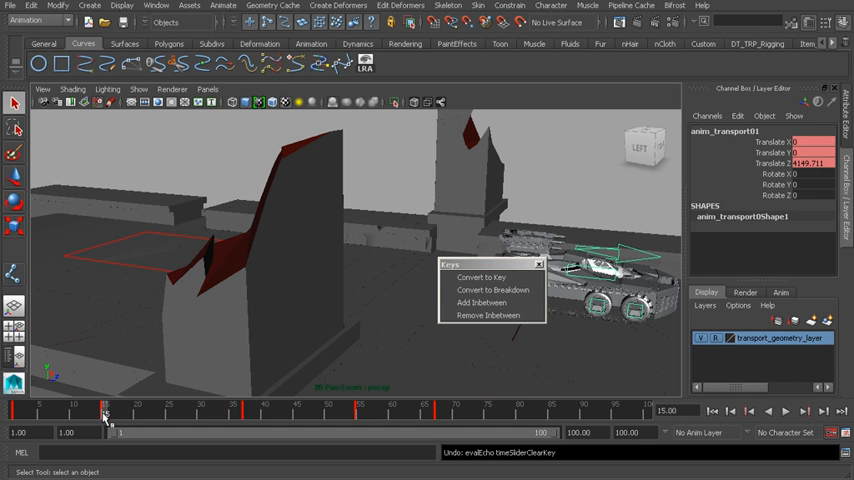
mouse_move(492, 290)
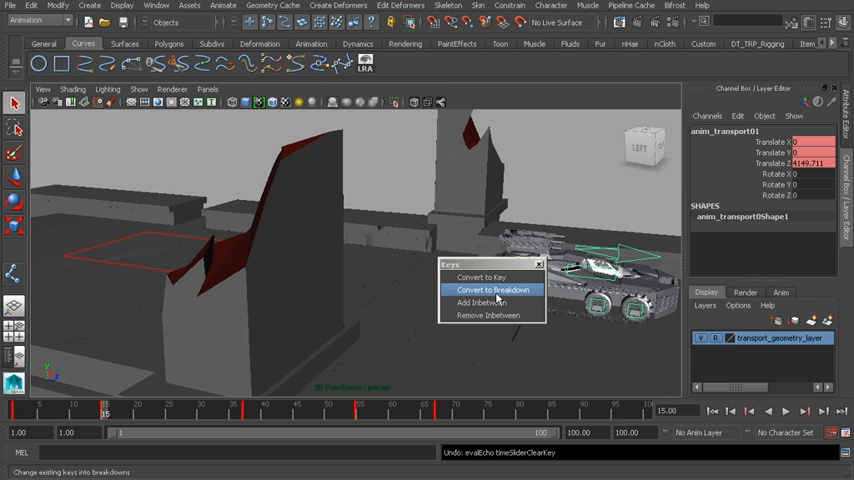
Step: Use Convert to Breakdown in the floating Keys panel on the frame-15 key
click(491, 289)
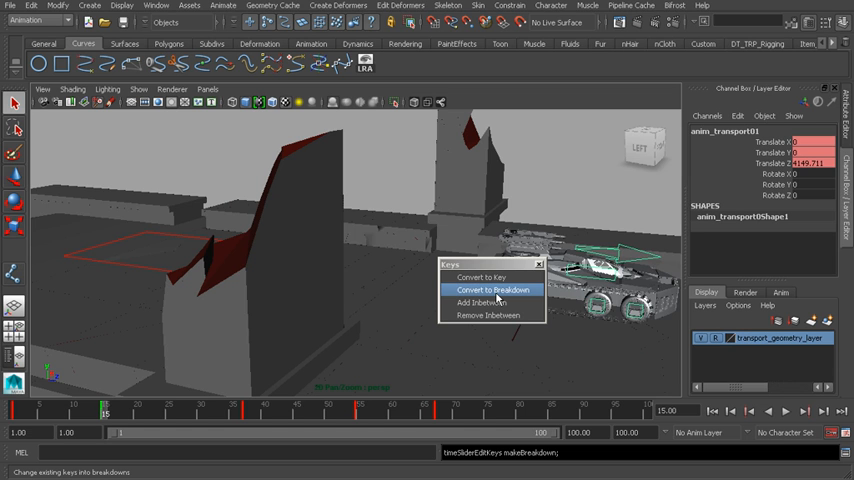
mouse_move(453, 336)
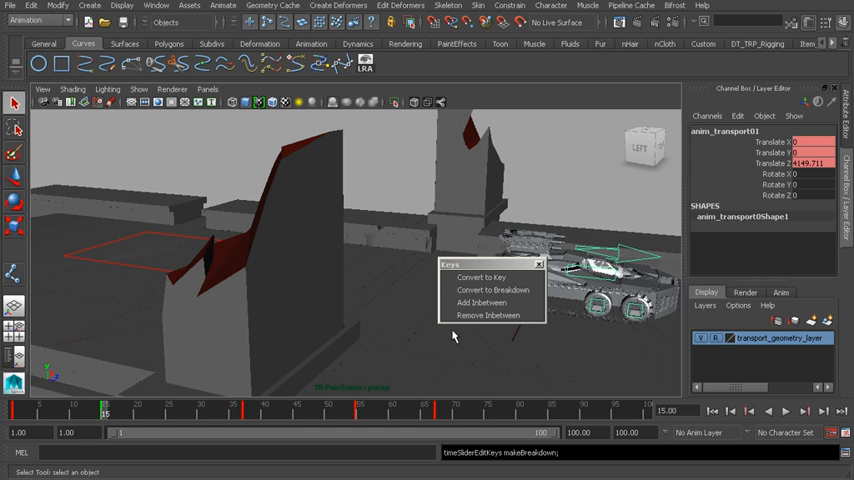
Step: Drag the frame-40 key to about frame 18, shifting the breakdown toward frame 7
drag(105, 410, 245, 410)
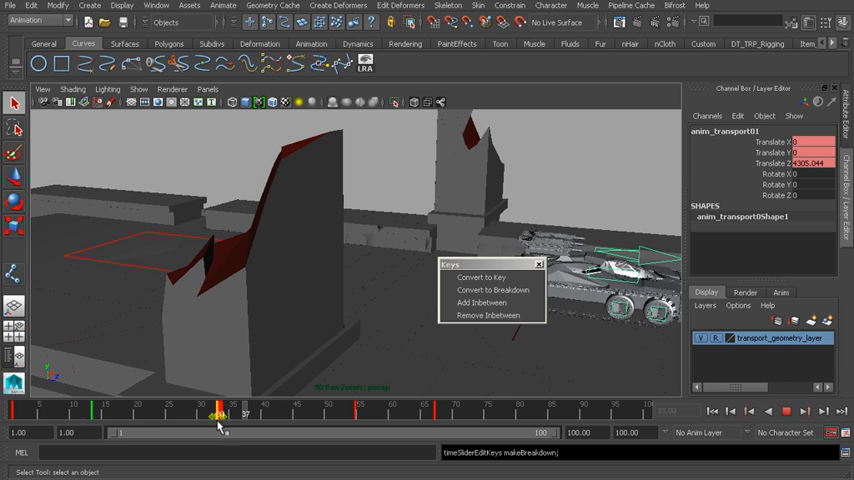
drag(218, 413, 75, 413)
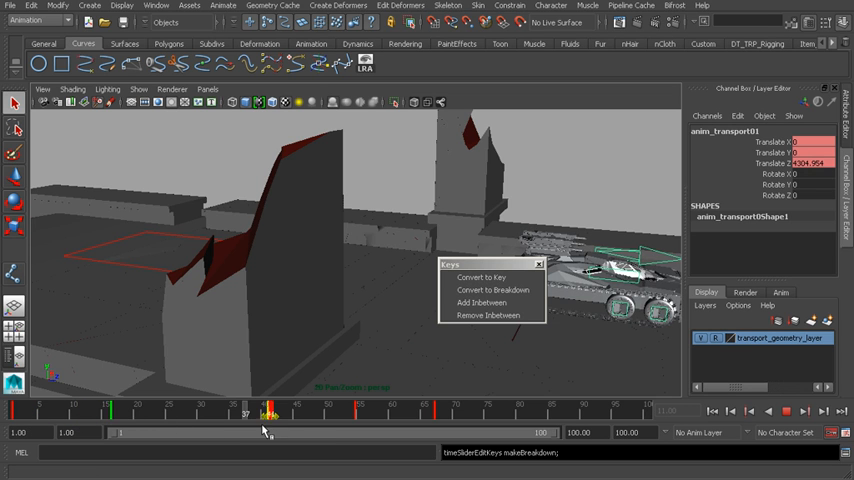
drag(268, 411, 332, 411)
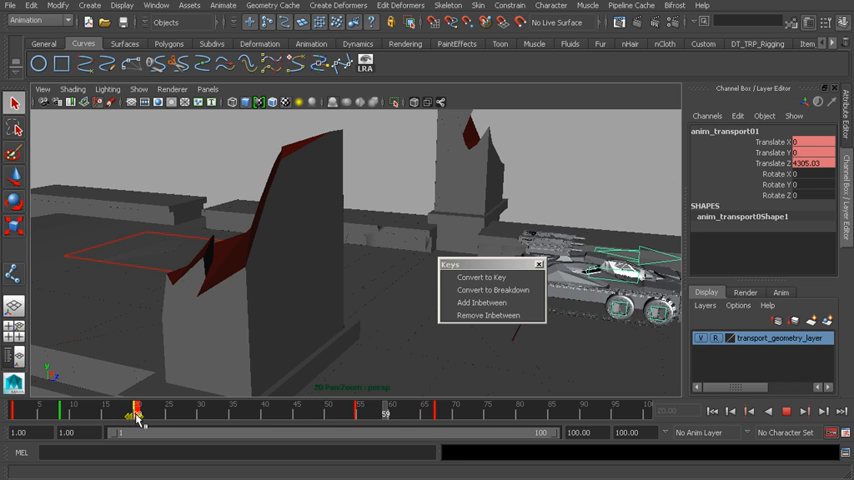
drag(137, 417, 122, 417)
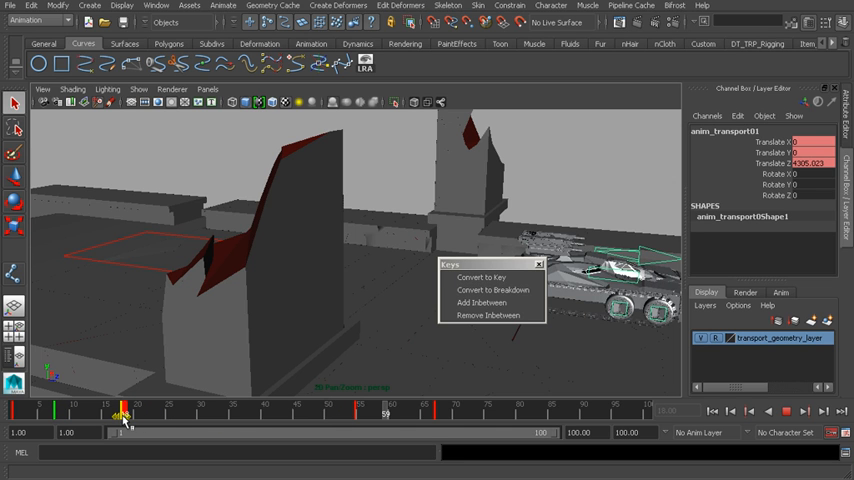
drag(120, 415, 120, 415)
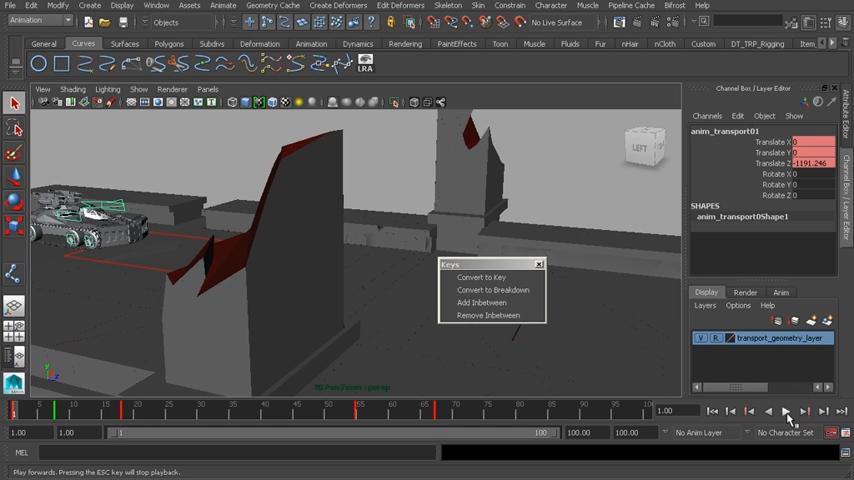
click(787, 411)
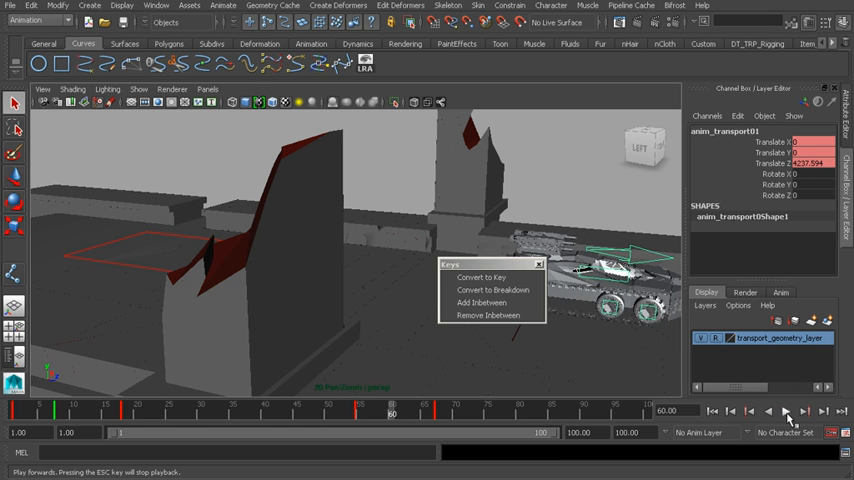
mouse_move(492, 290)
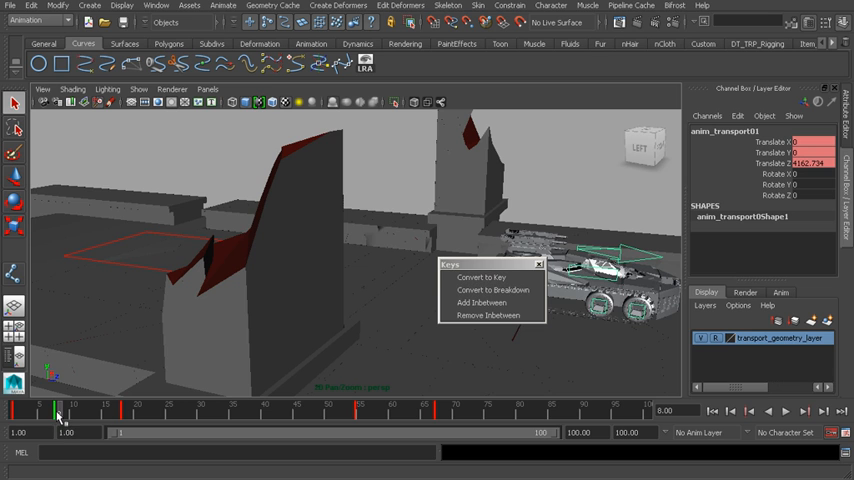
mouse_move(483, 277)
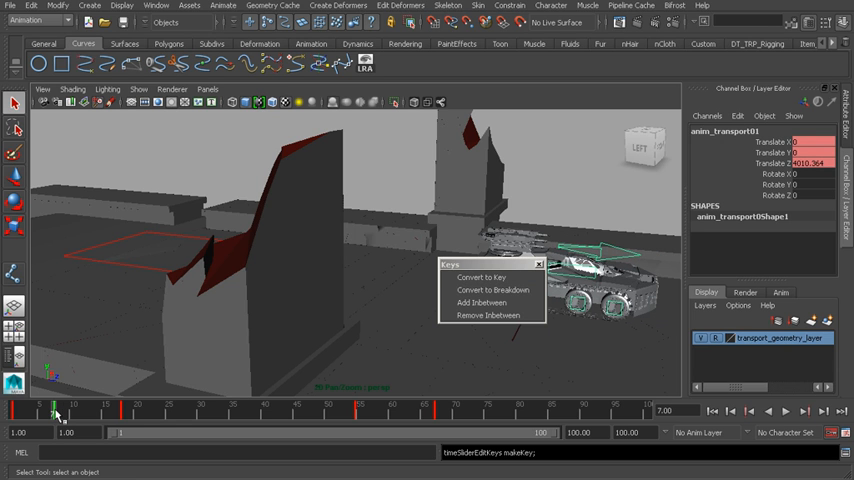
mouse_move(483, 302)
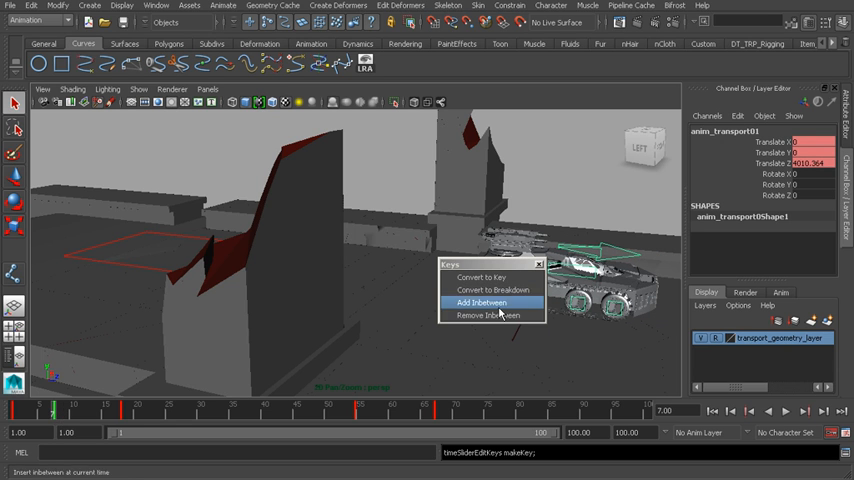
mouse_move(355, 388)
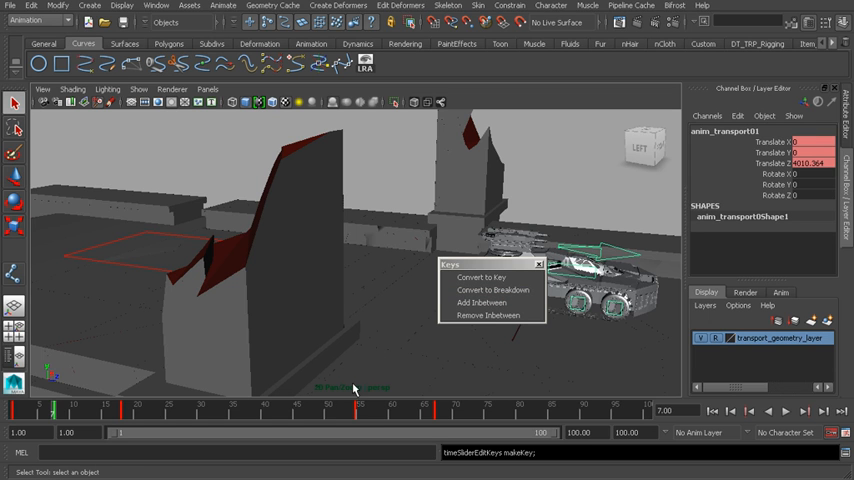
Step: Select the transport keys spanning frames 48 to 71 on the Time Slider
drag(330, 414, 455, 414)
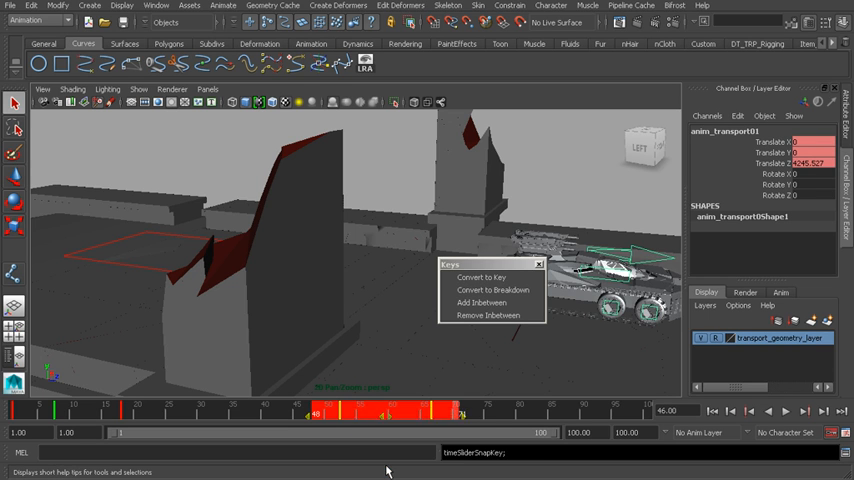
Step: Shift the vehicle's late keys slightly earlier and convert the frame-7 breakdown to a regular key
click(437, 414)
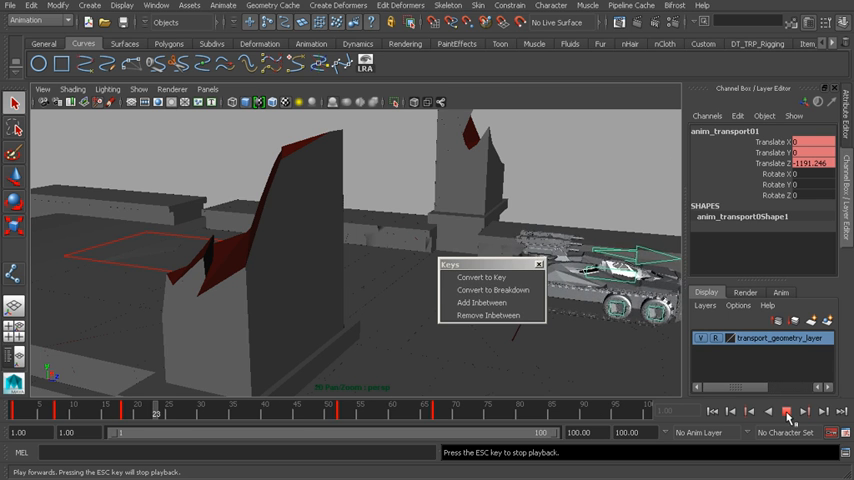
click(787, 411)
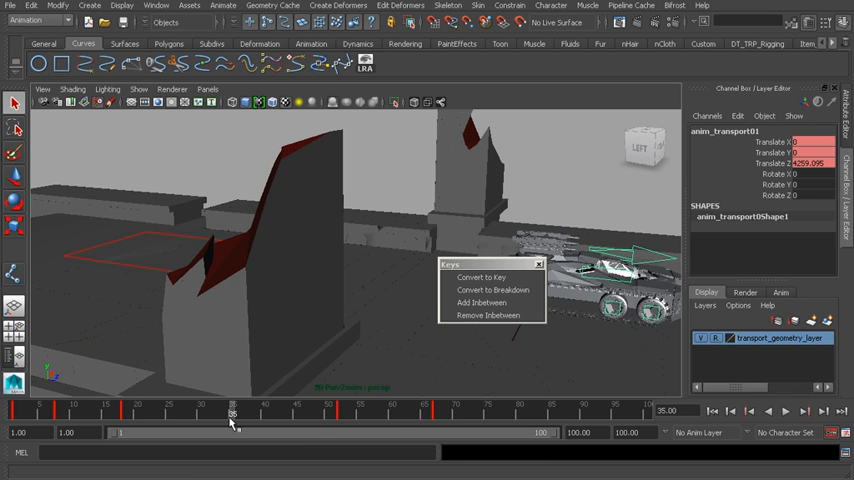
mouse_move(416, 316)
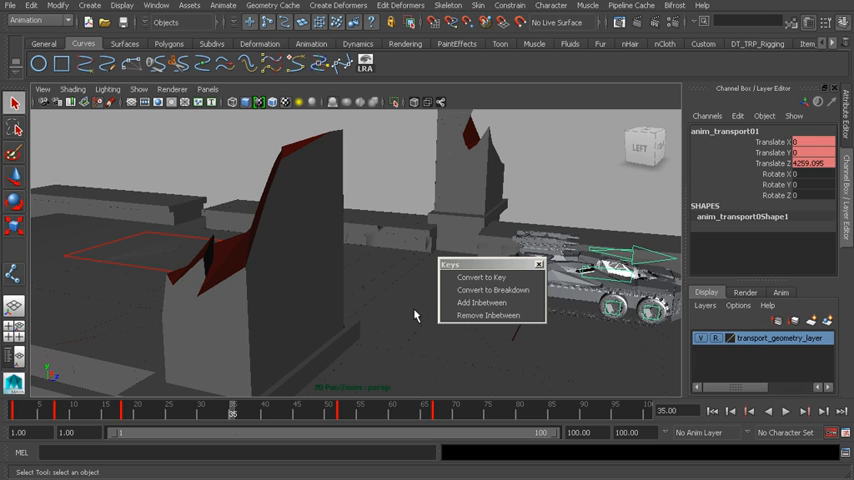
mouse_move(481, 302)
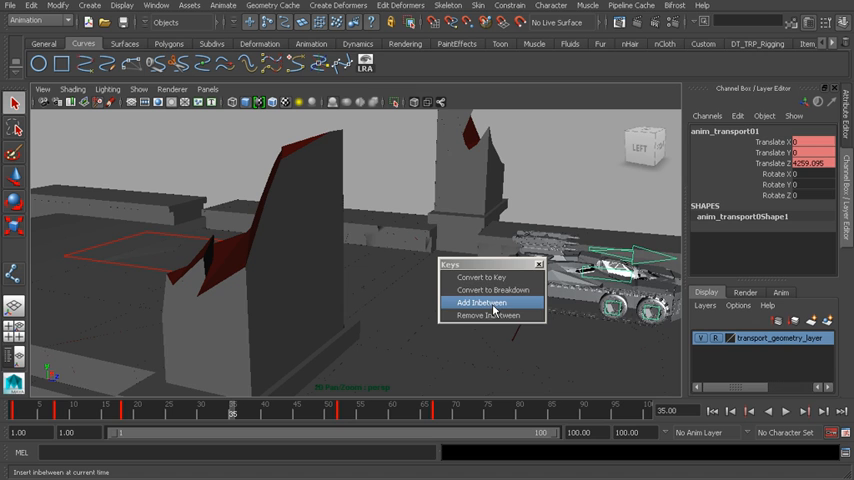
mouse_move(495, 311)
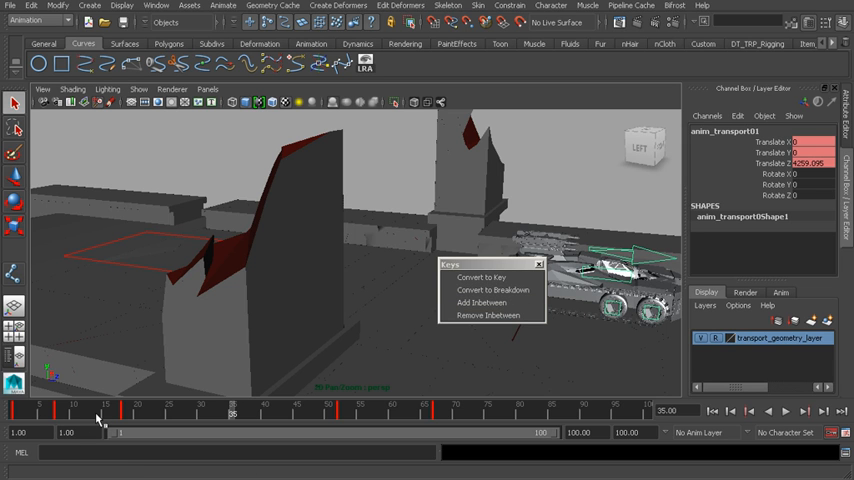
mouse_move(491, 302)
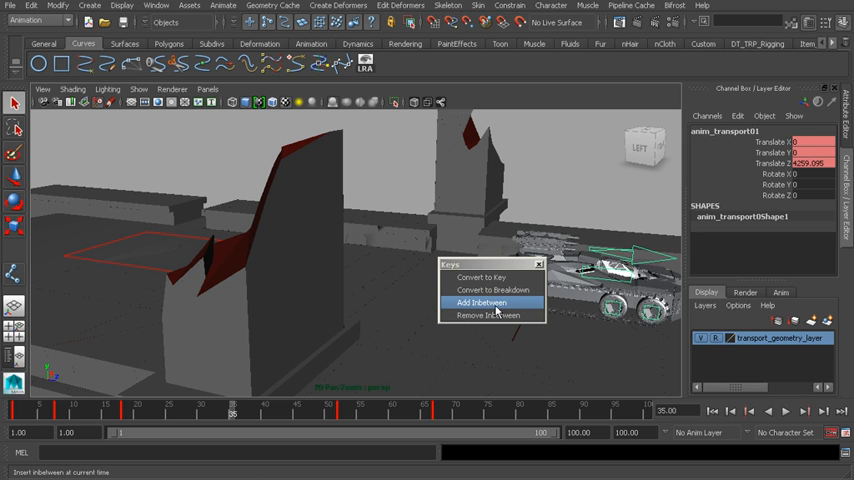
click(482, 302)
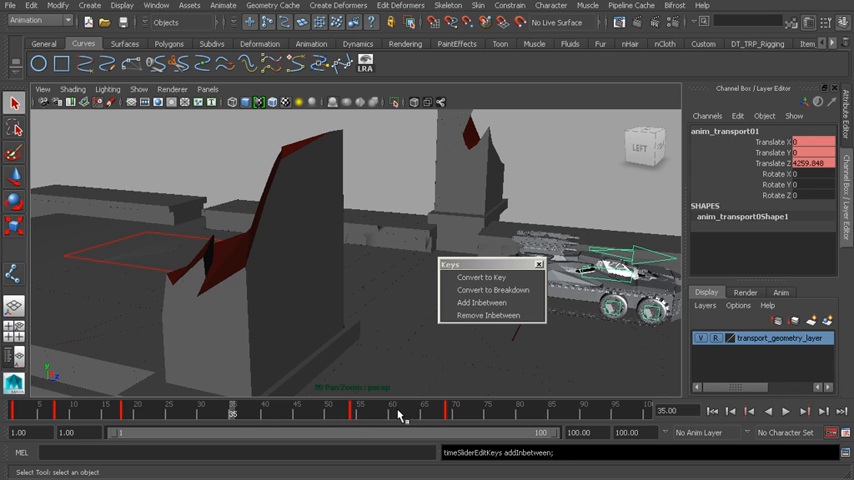
mouse_move(491, 315)
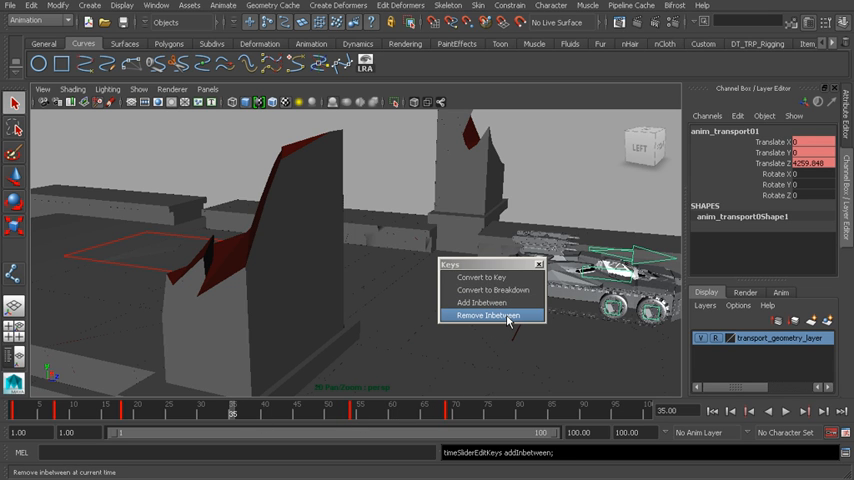
click(490, 315)
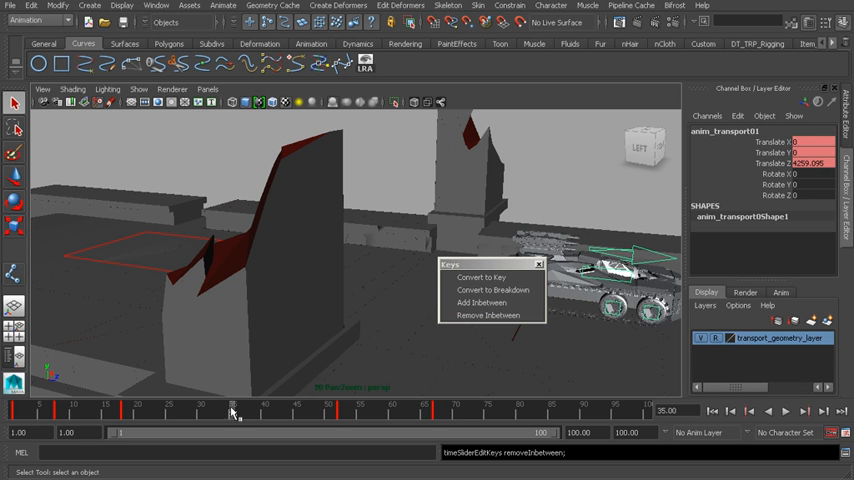
click(714, 411)
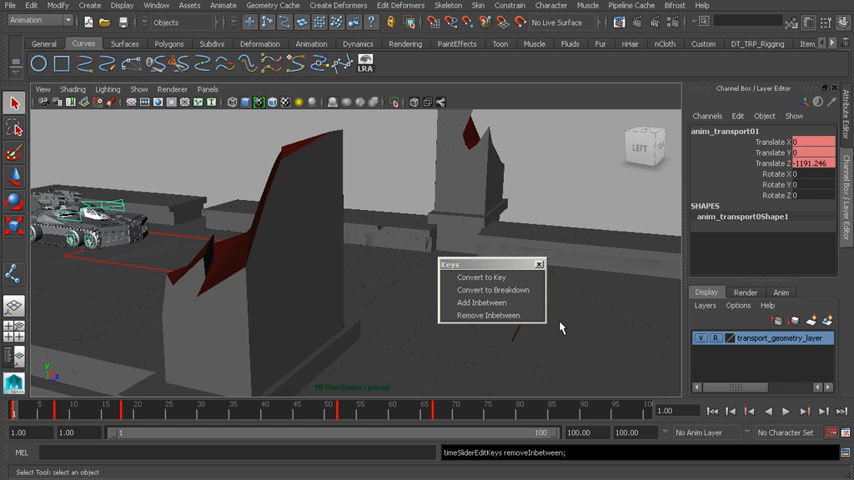
mouse_move(457, 417)
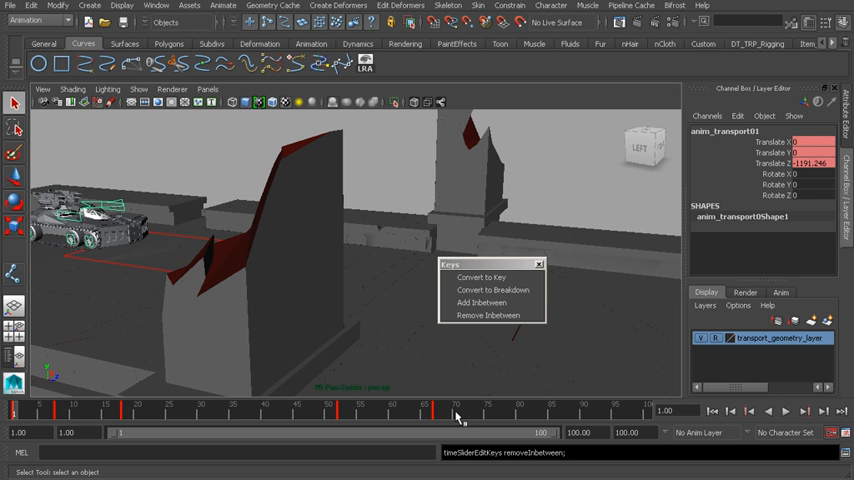
mouse_move(570, 353)
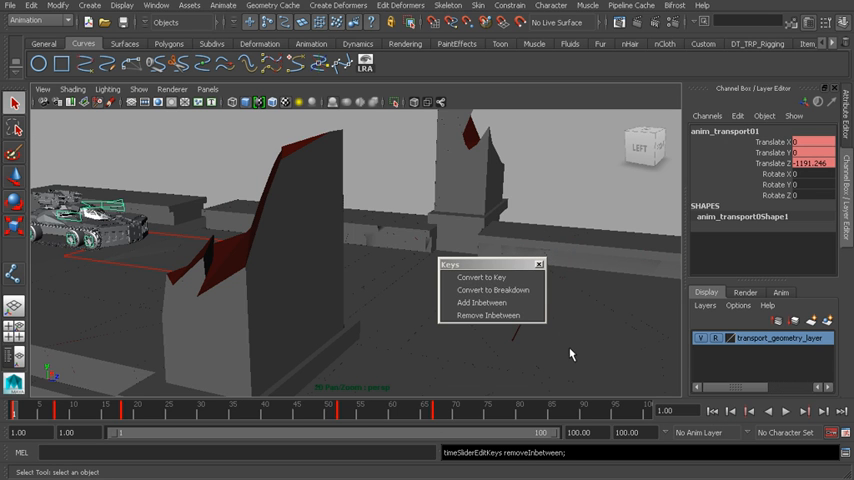